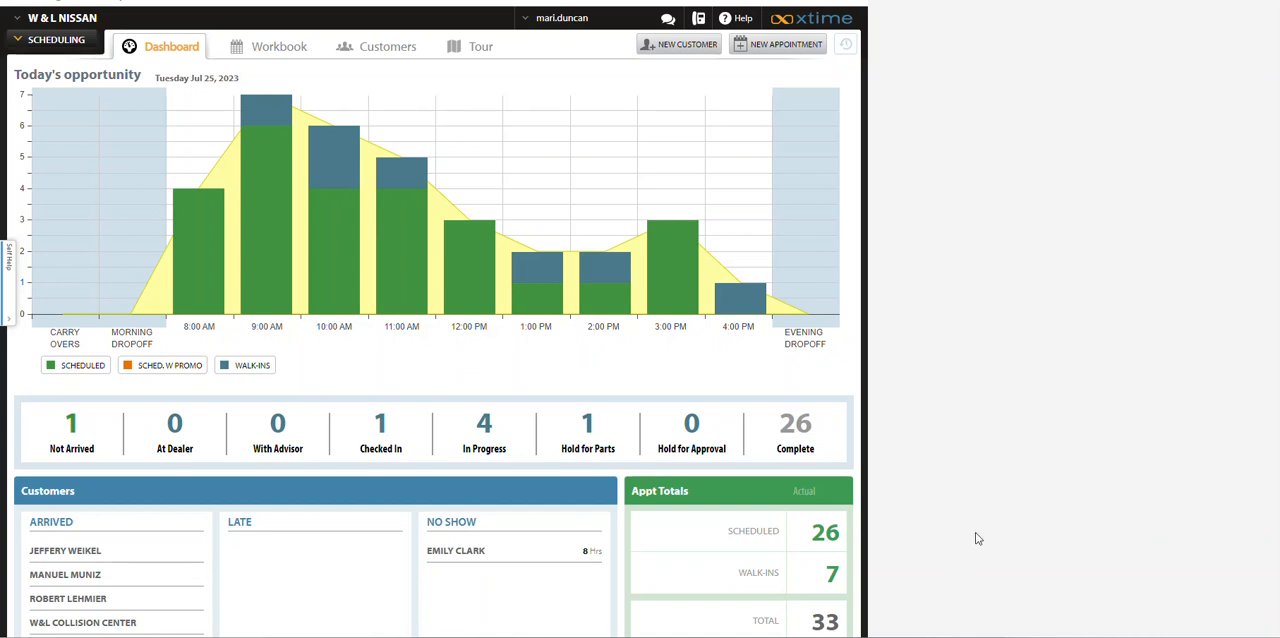
mouse_move(1018, 571)
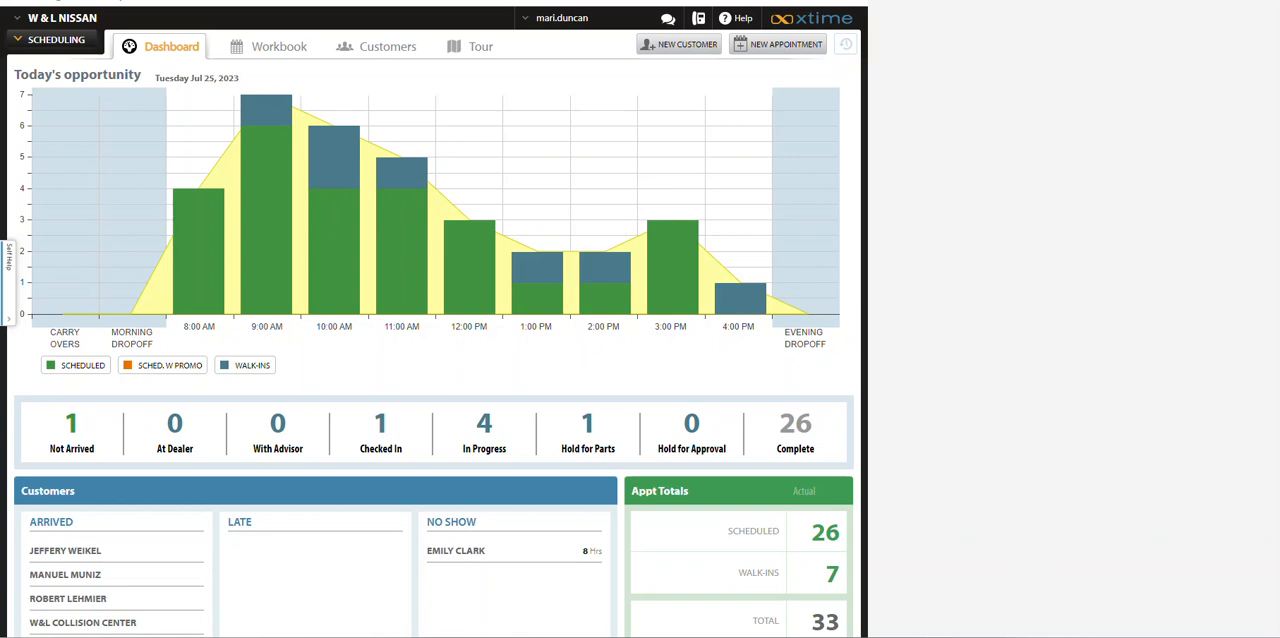
mouse_move(548, 30)
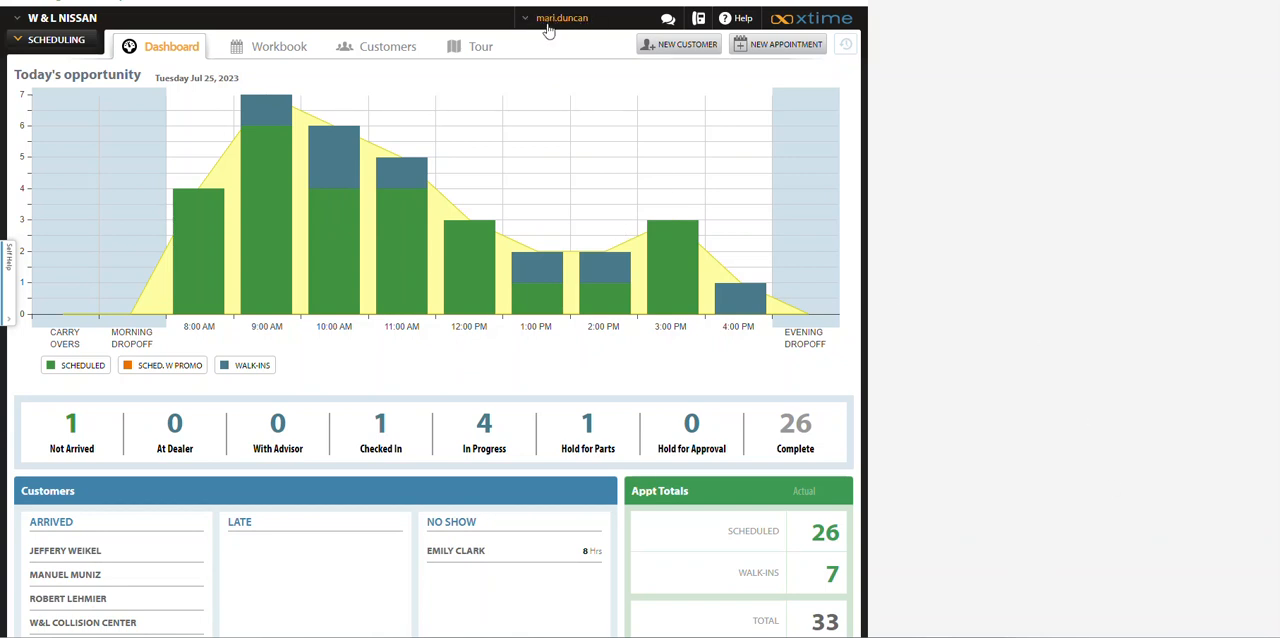
mouse_move(558, 30)
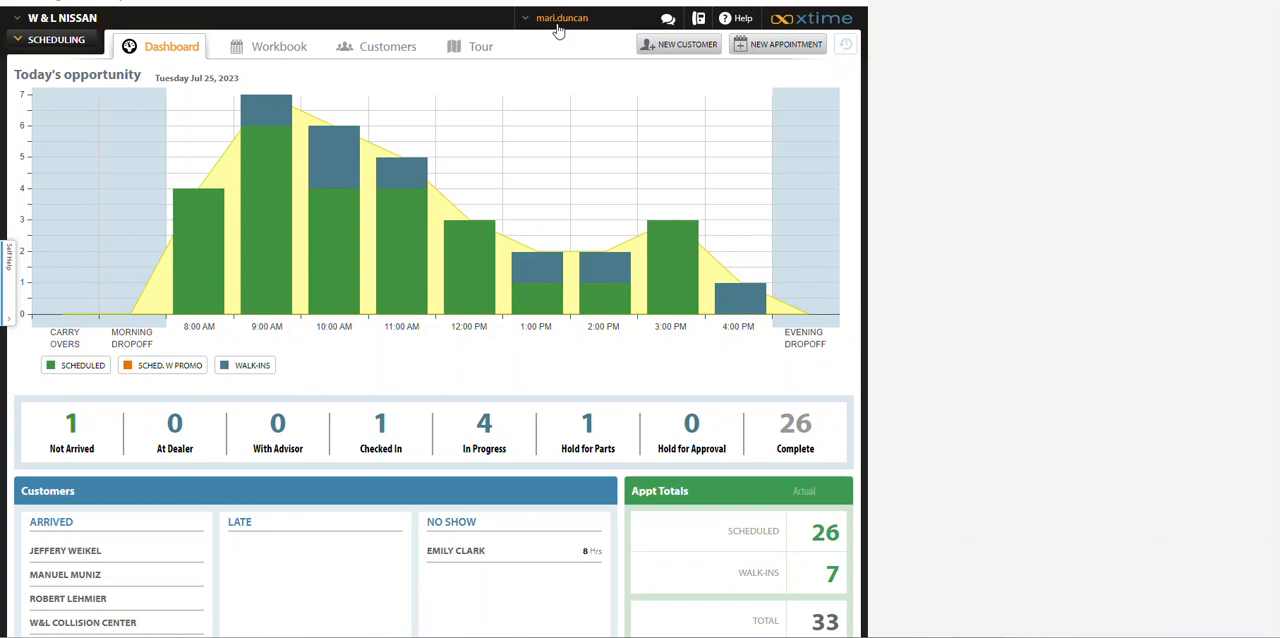
mouse_move(546, 29)
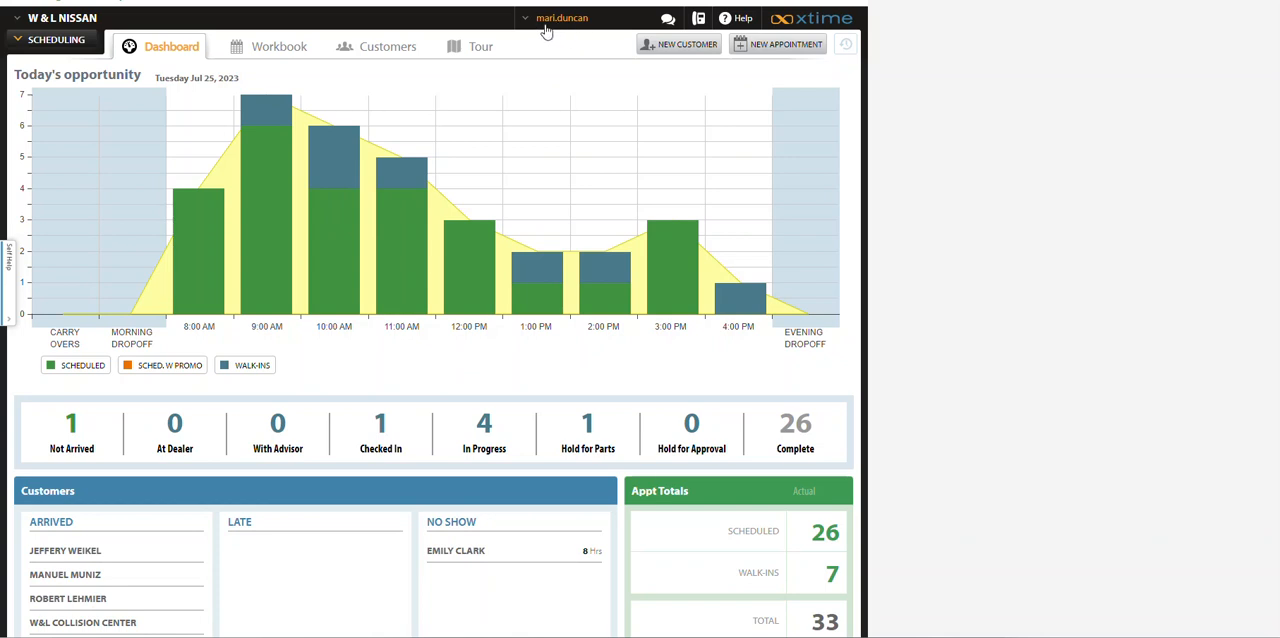
mouse_move(542, 31)
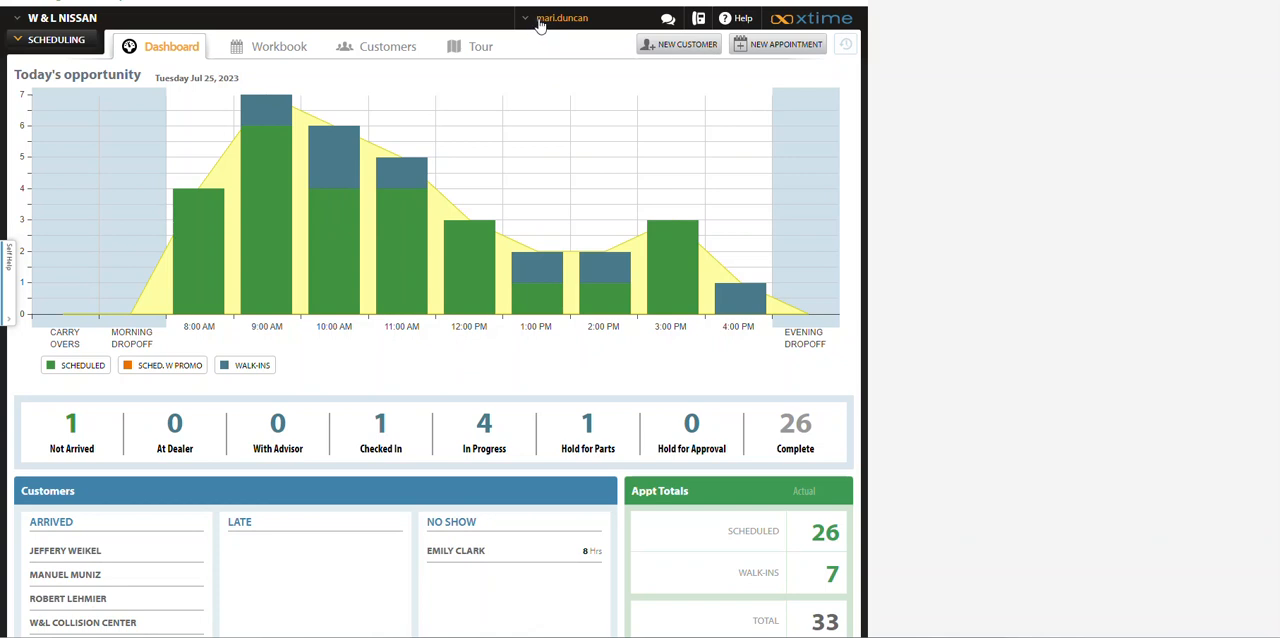
left_click(562, 18)
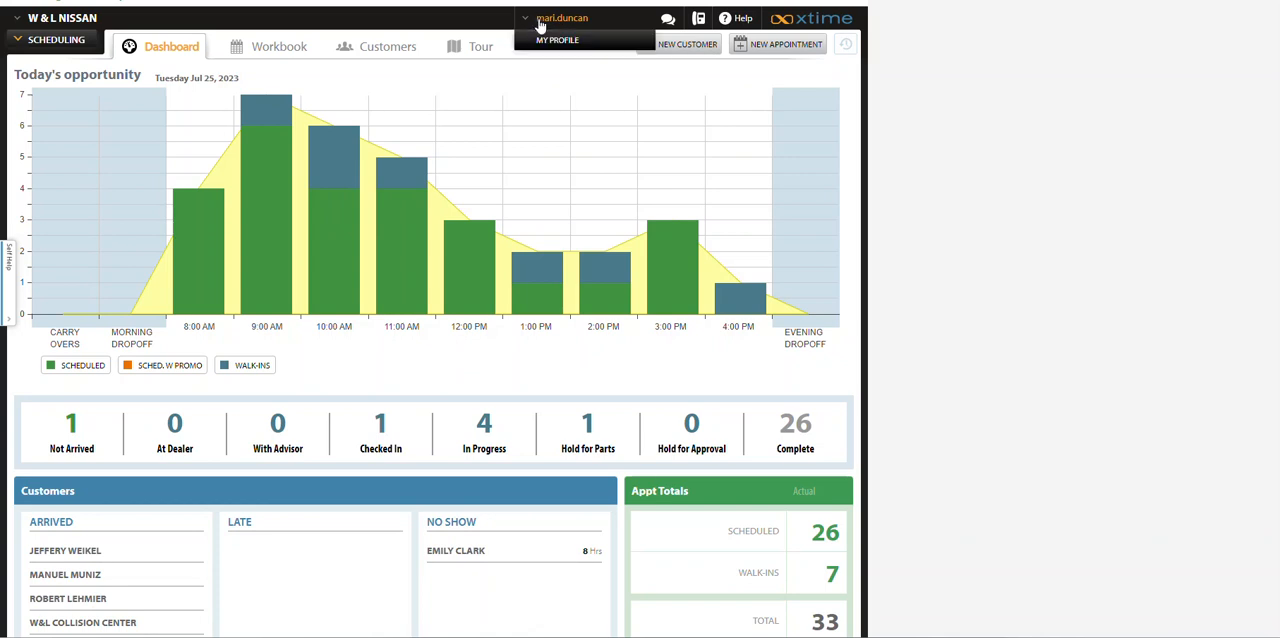
mouse_move(555, 47)
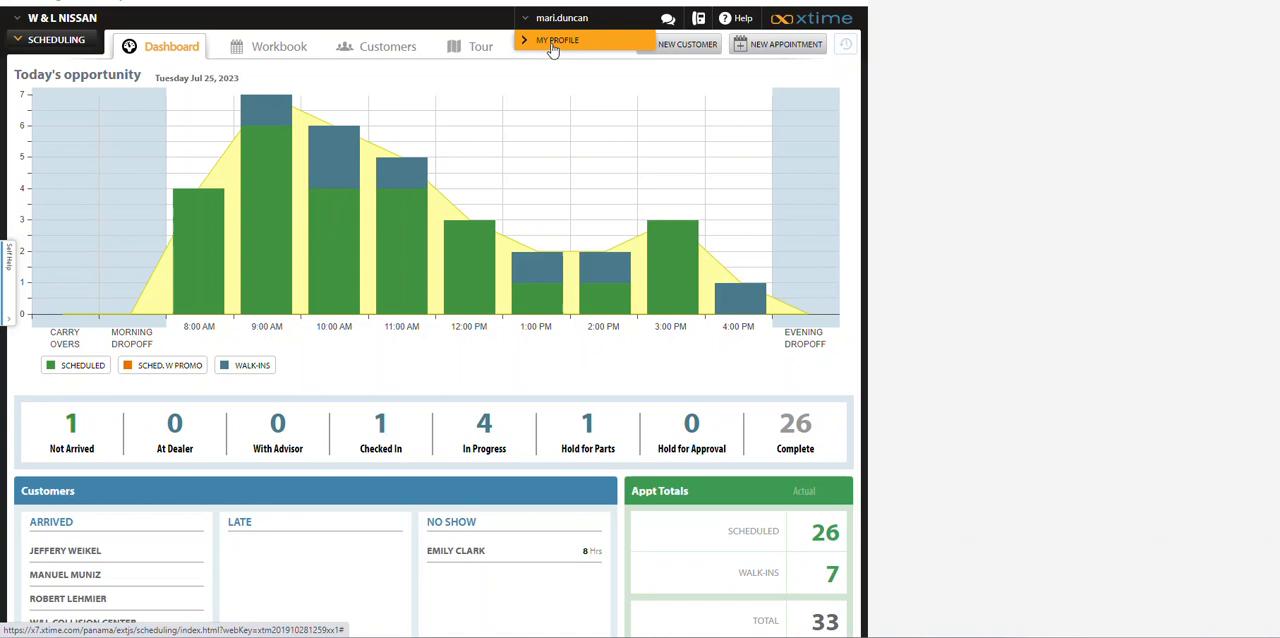
left_click(568, 40)
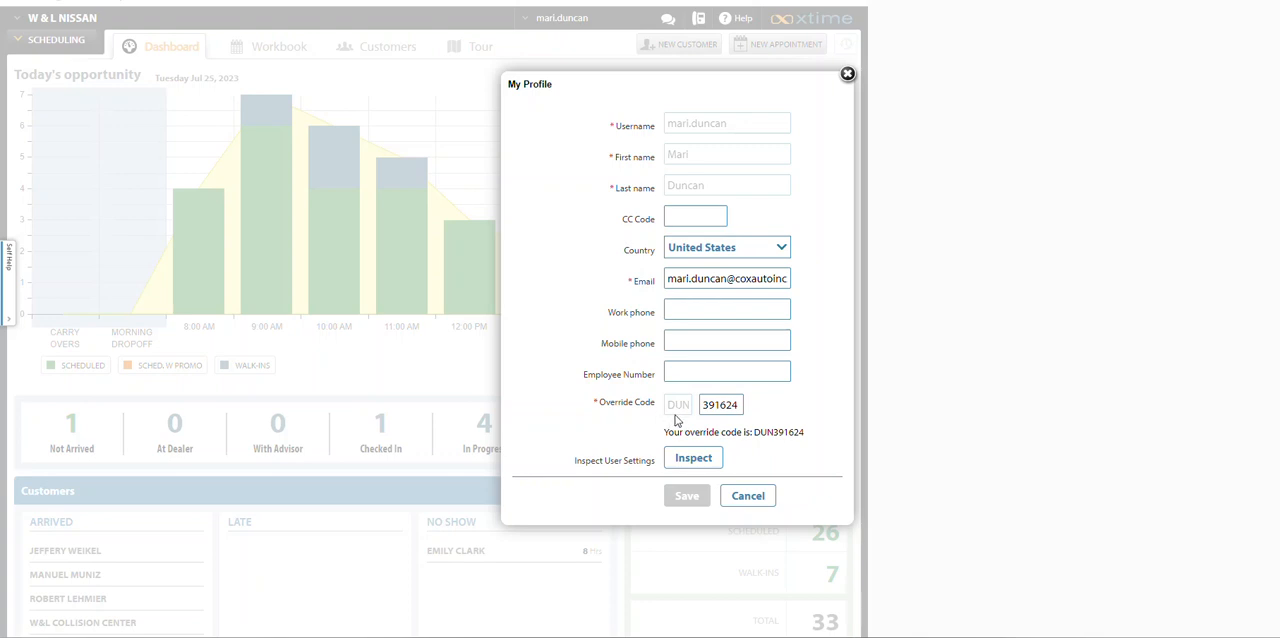
mouse_move(742, 422)
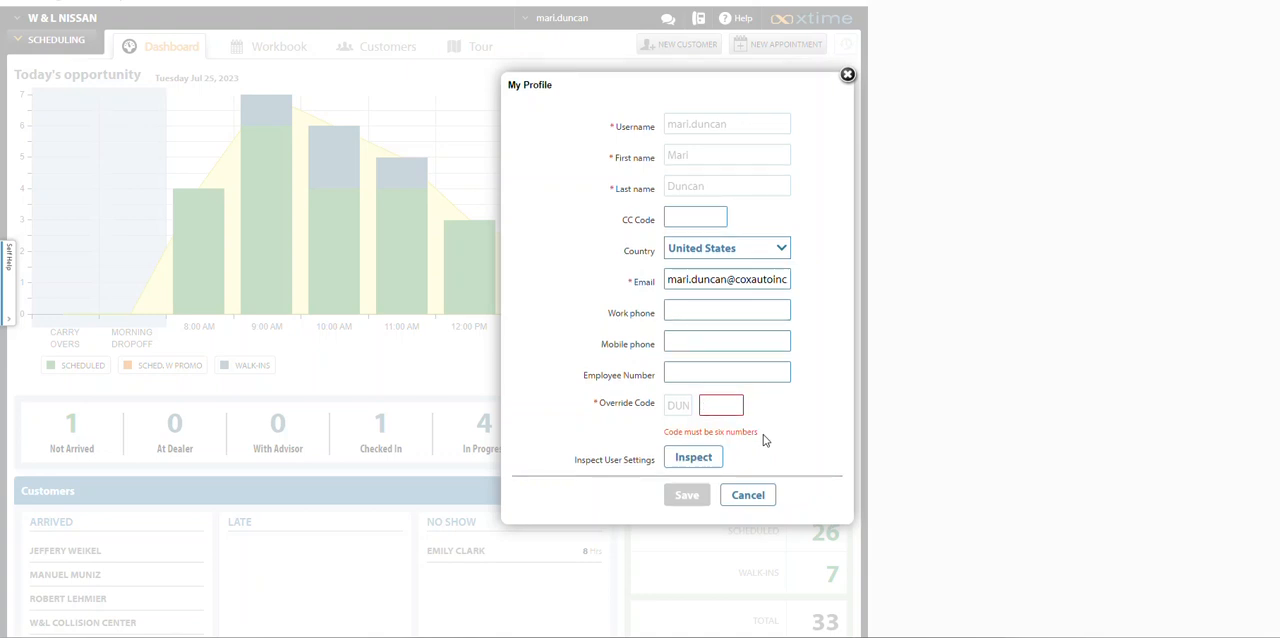
left_click(720, 404)
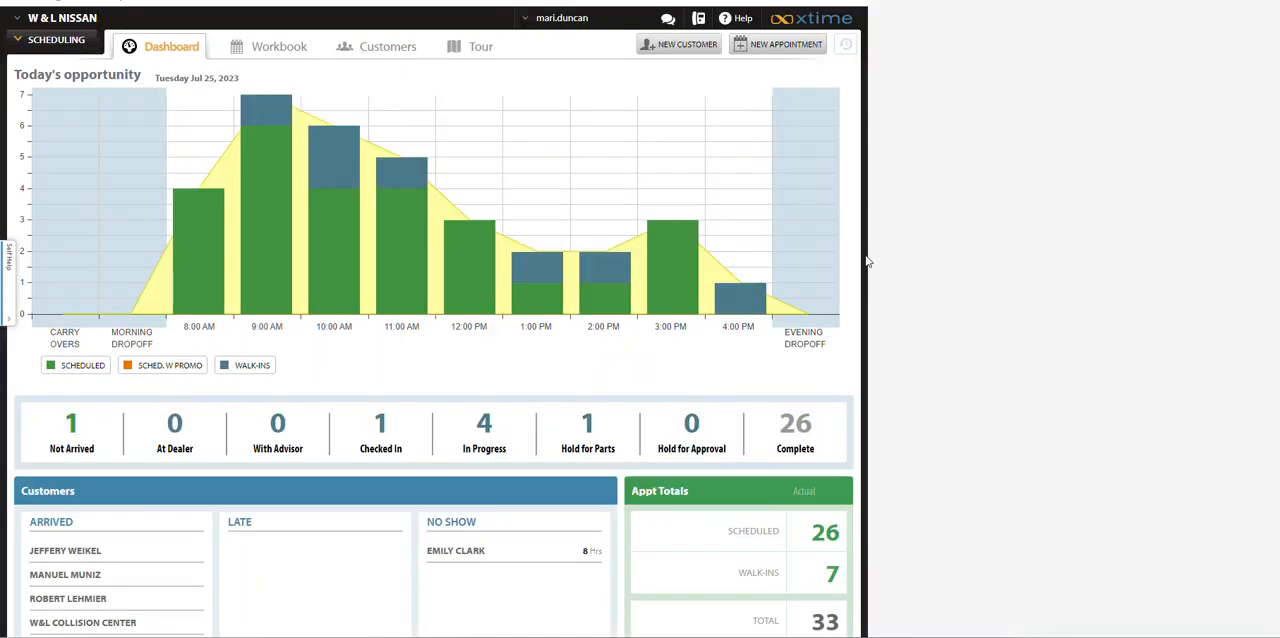
mouse_move(561, 31)
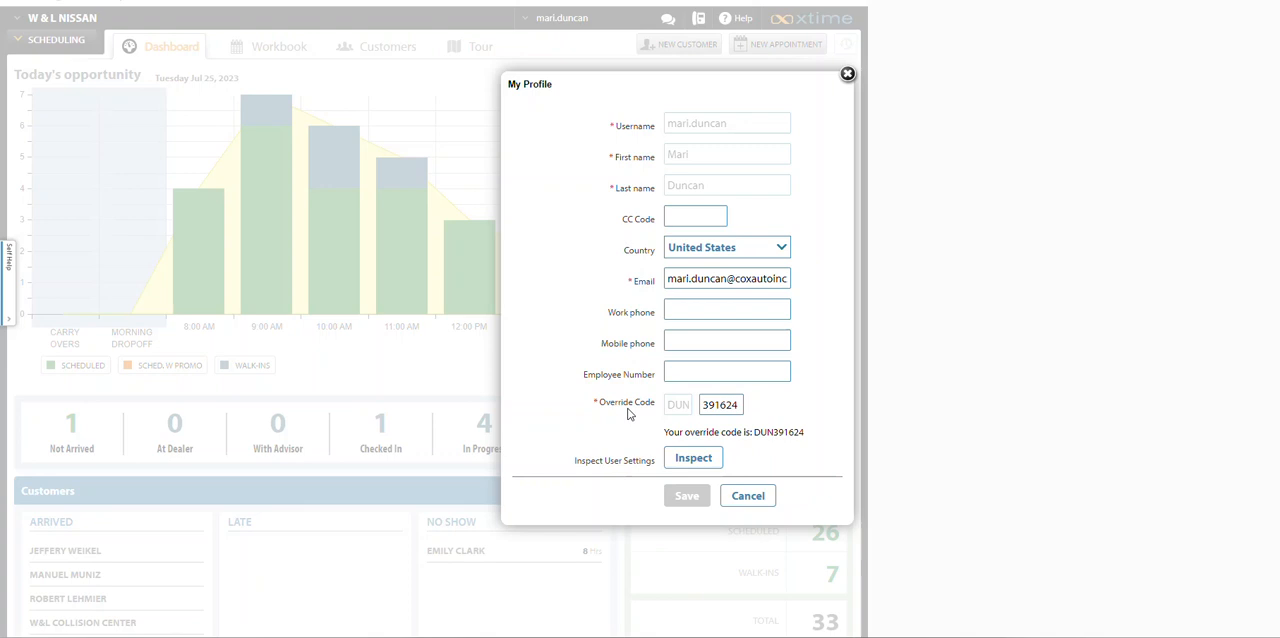
mouse_move(753, 421)
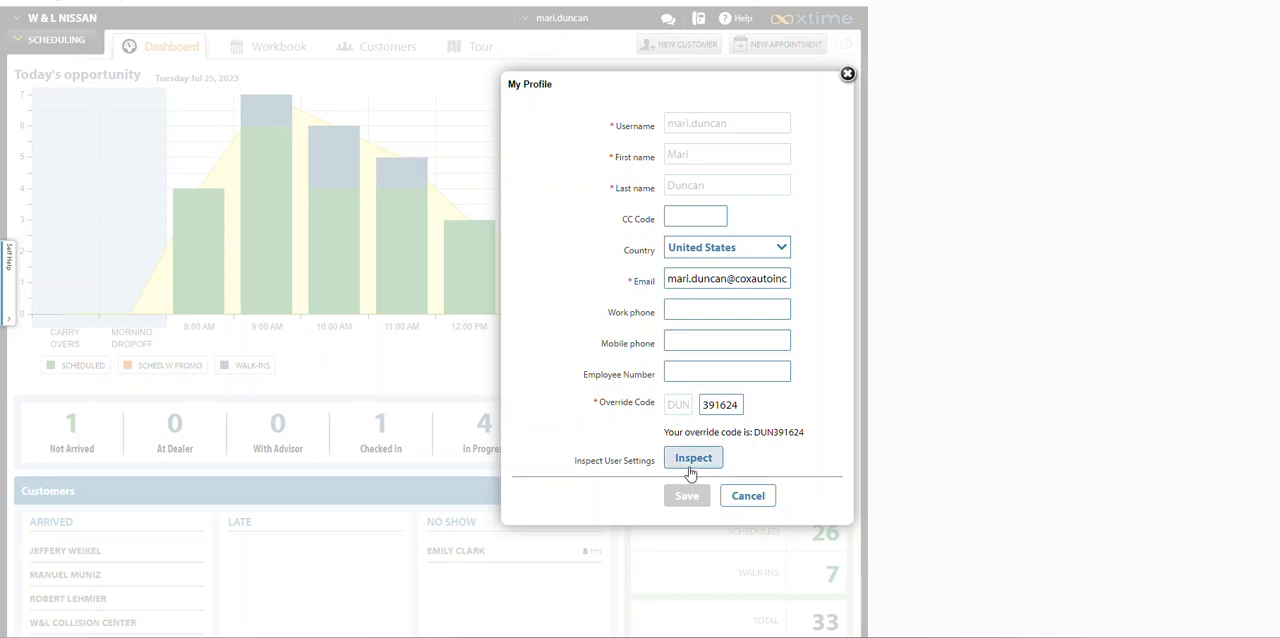
mouse_move(767, 449)
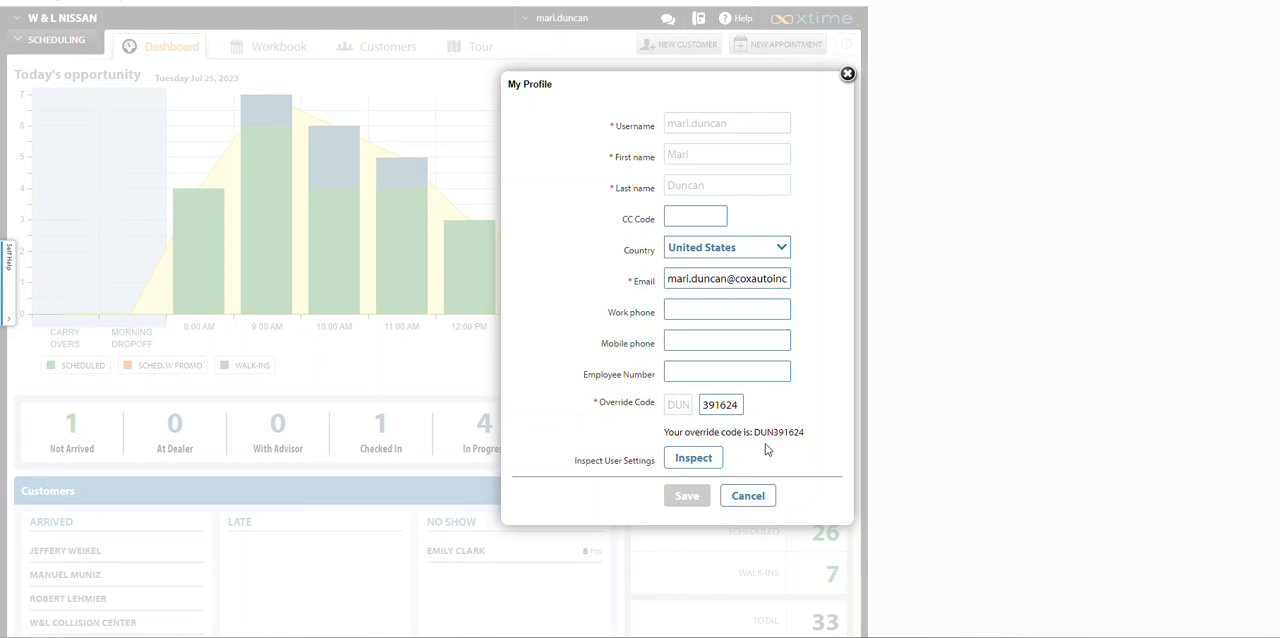
mouse_move(780, 444)
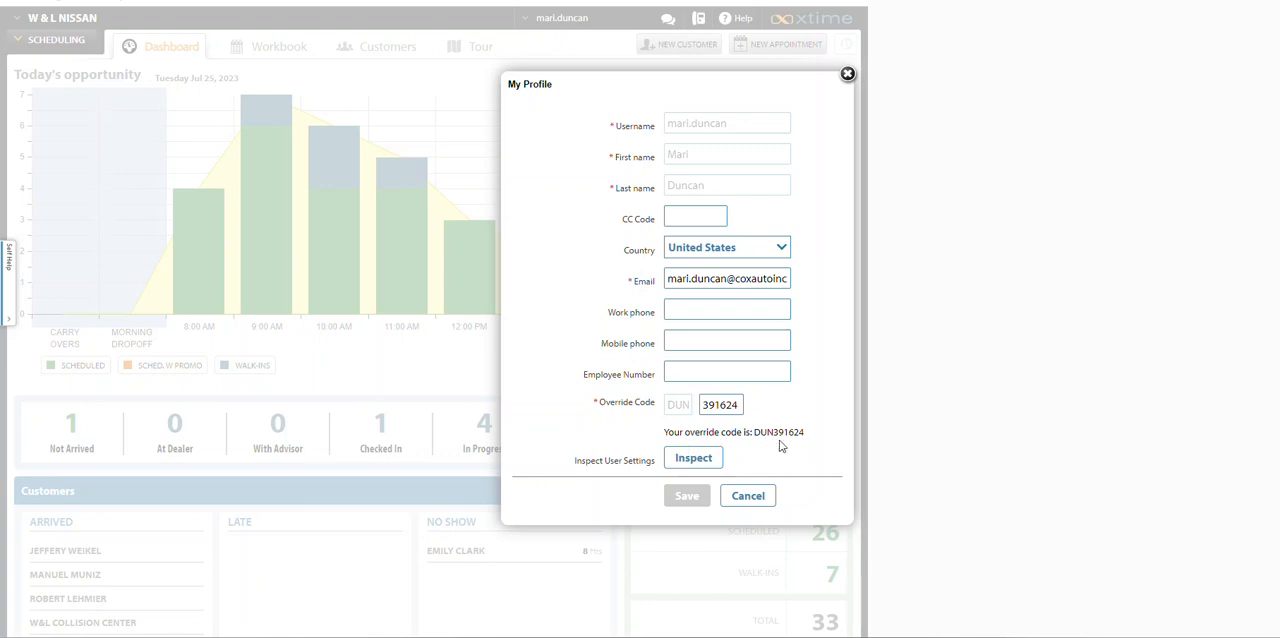
mouse_move(750, 413)
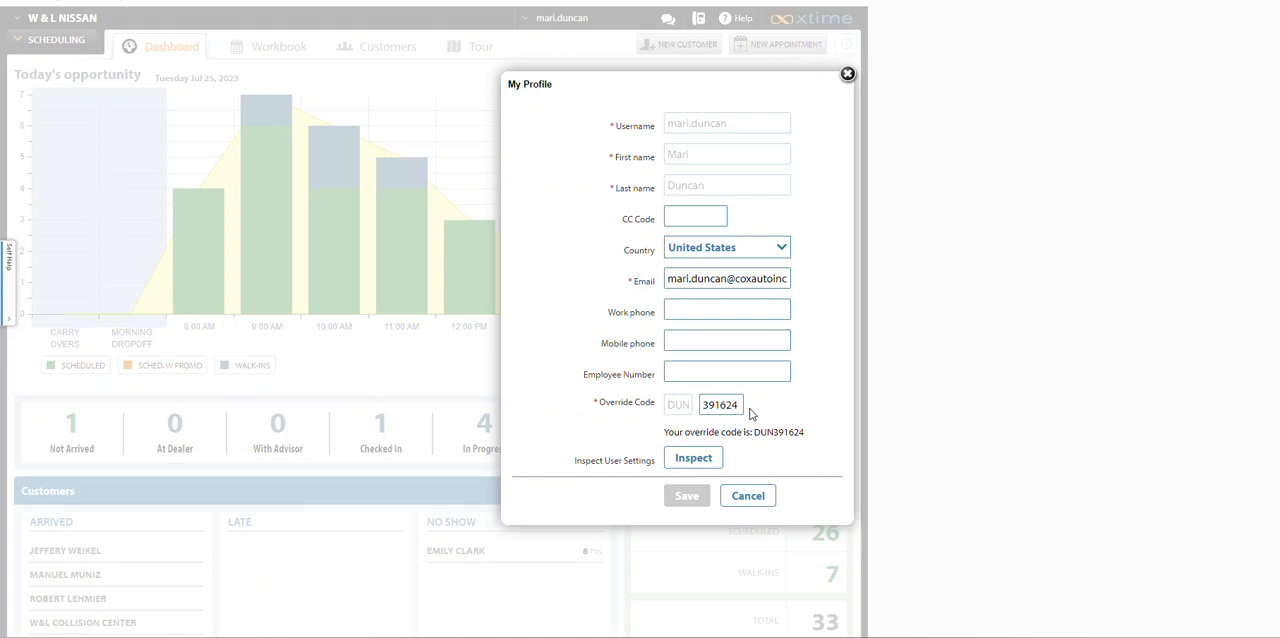